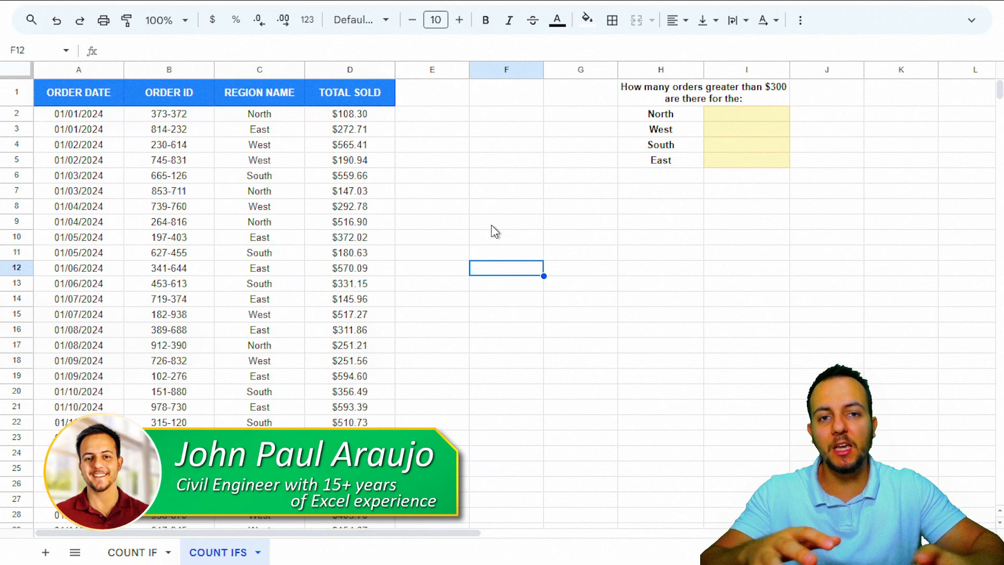
pyautogui.moveTo(595, 314)
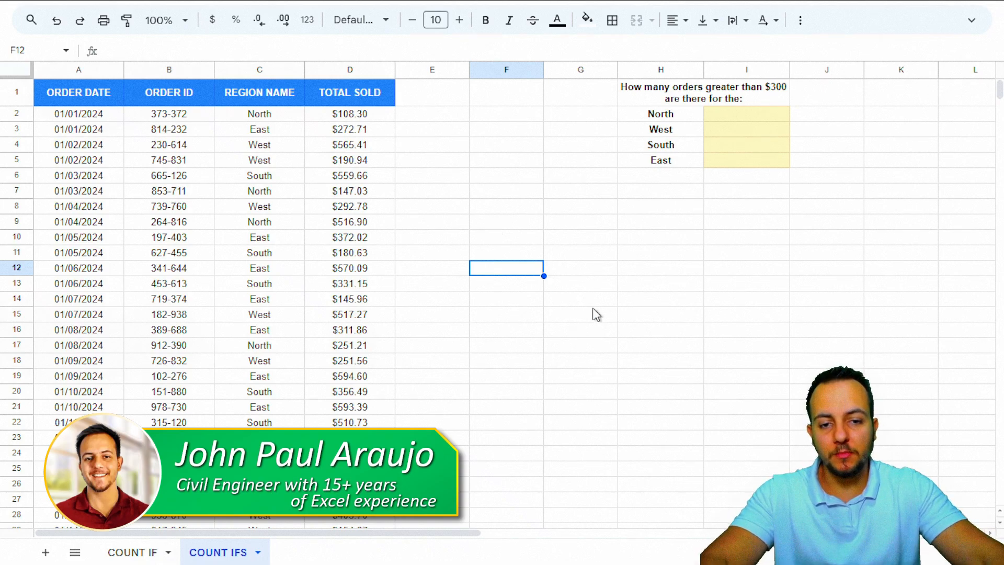
# Start typing =counti in F12 and discard the unfinished formula
pyautogui.write('=c')
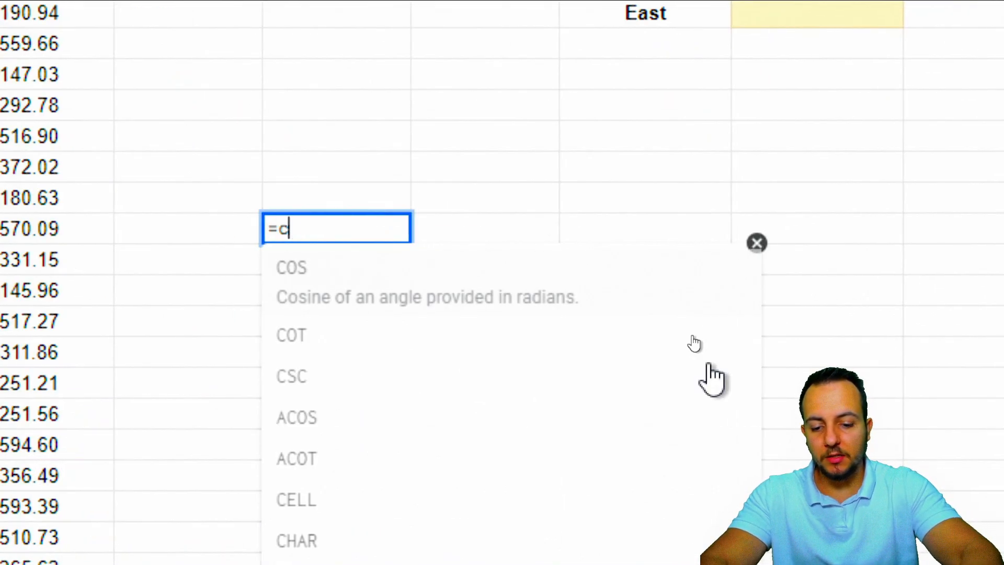
pyautogui.write('ounti')
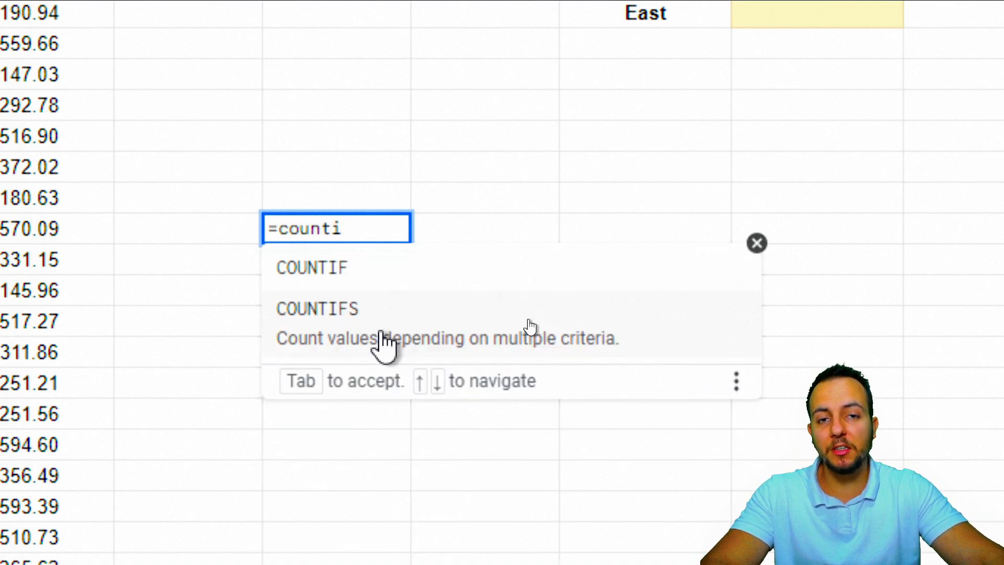
pyautogui.press('Escape')
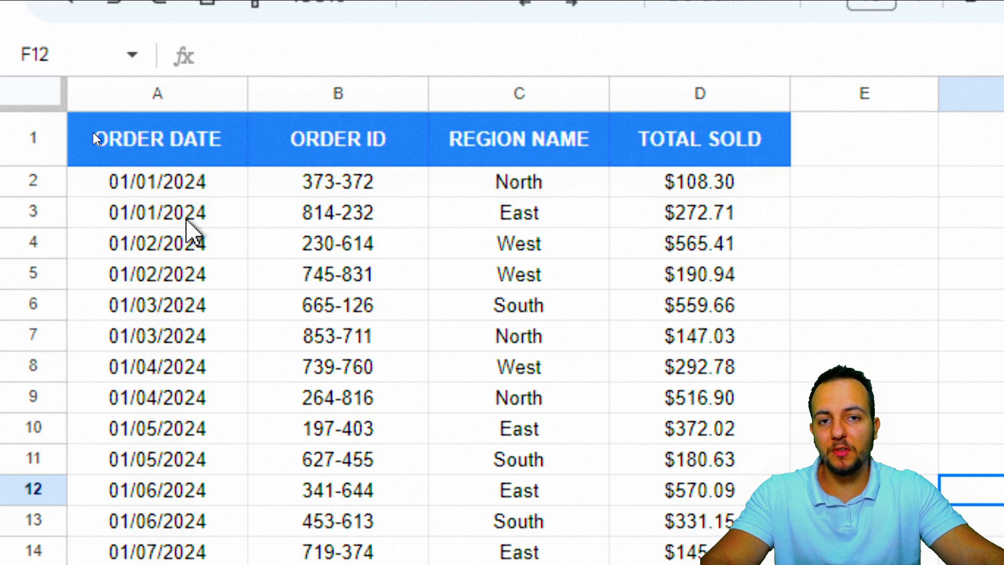
# Review the Order Date, Region Name and Total Sold columns and the North/South labels beside I2
pyautogui.click(157, 93)
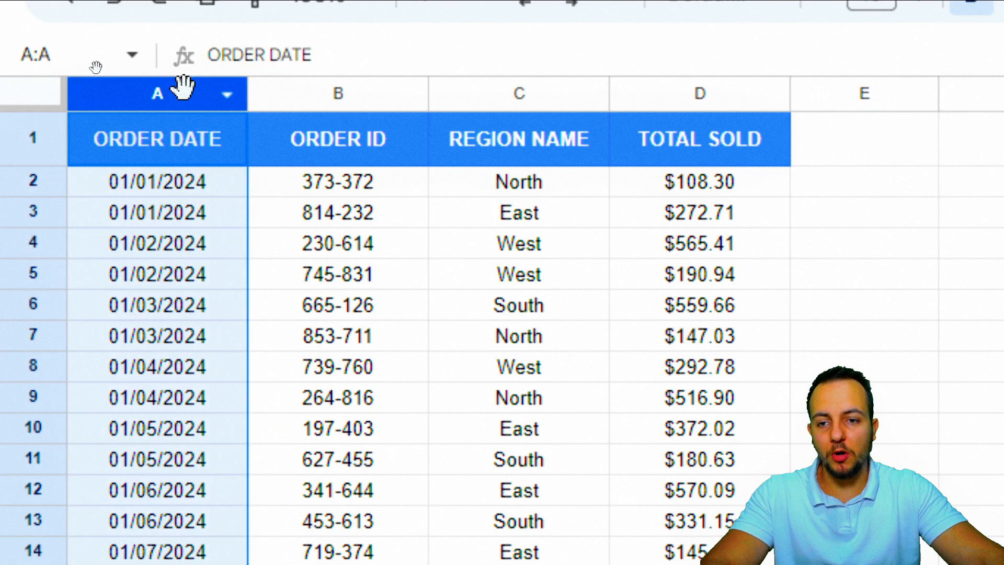
pyautogui.click(519, 93)
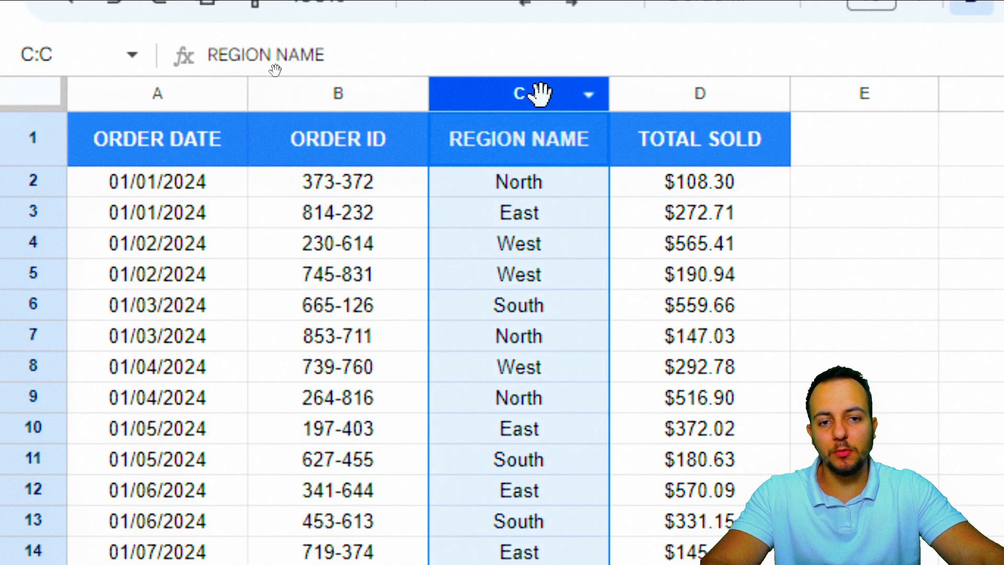
pyautogui.click(699, 94)
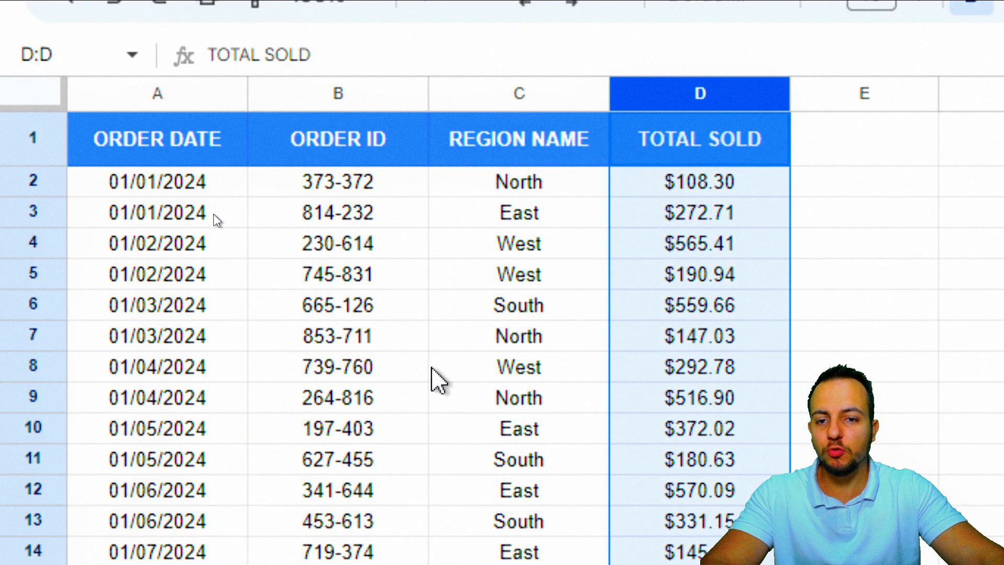
pyautogui.scroll(-3)
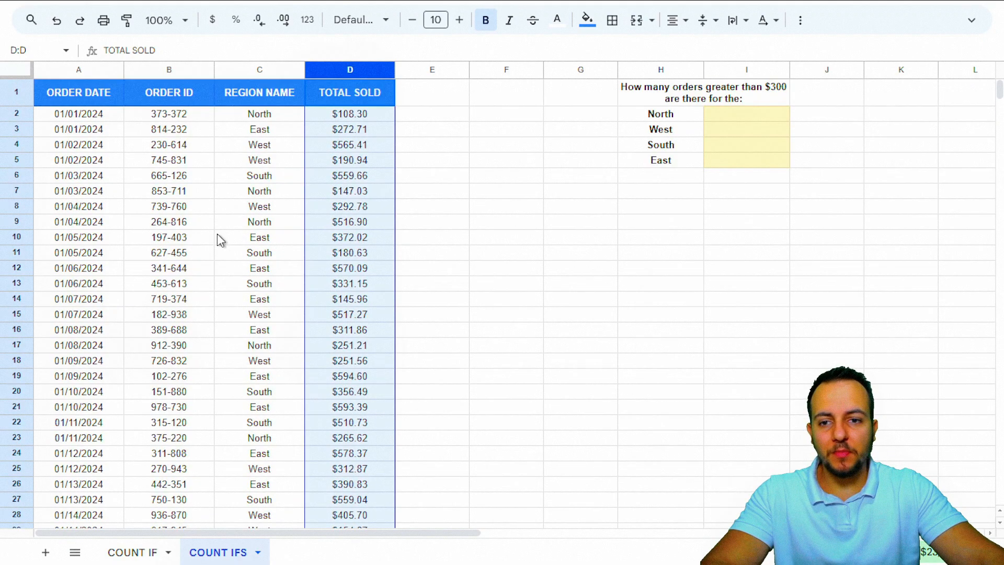
pyautogui.moveTo(263, 198)
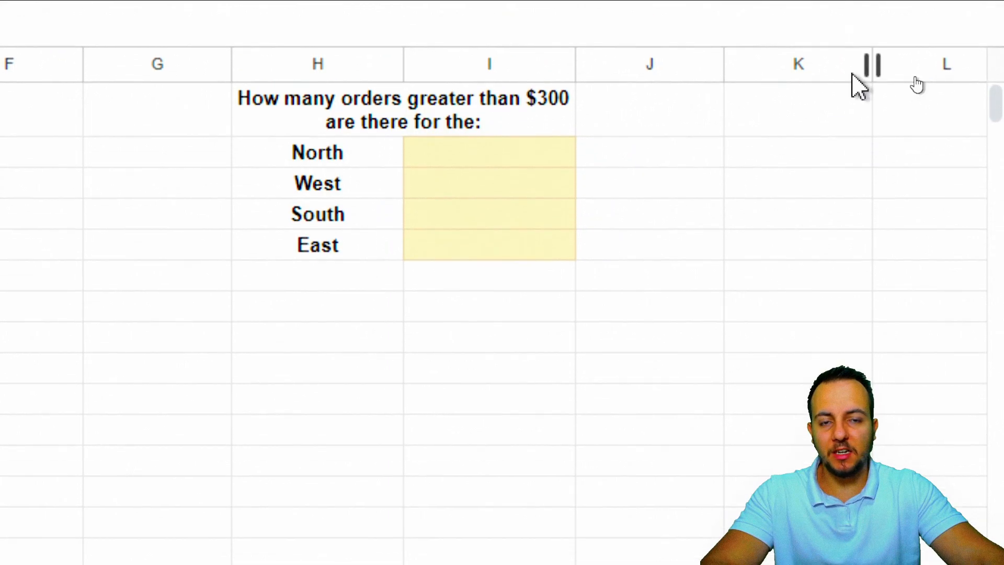
pyautogui.click(488, 153)
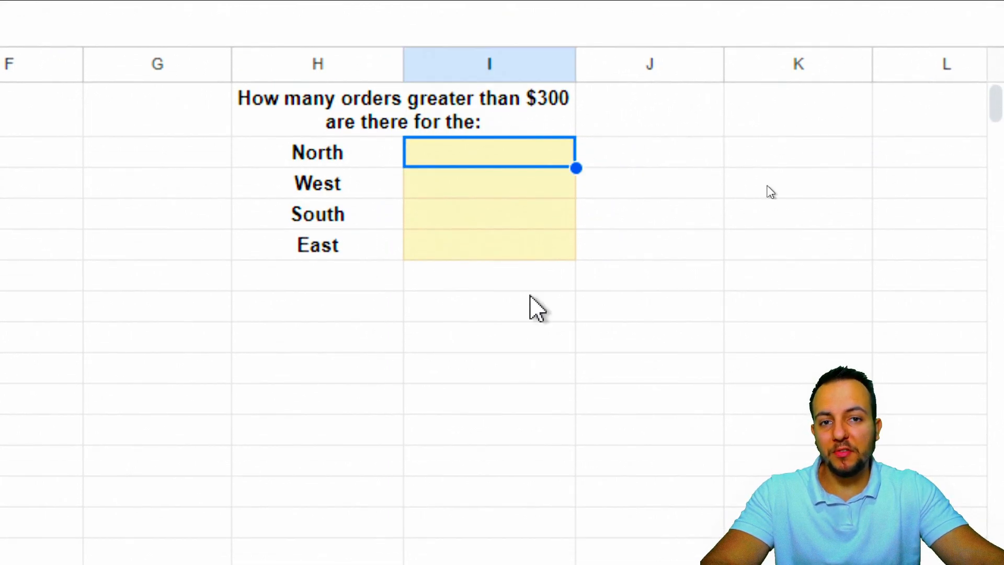
pyautogui.moveTo(381, 127)
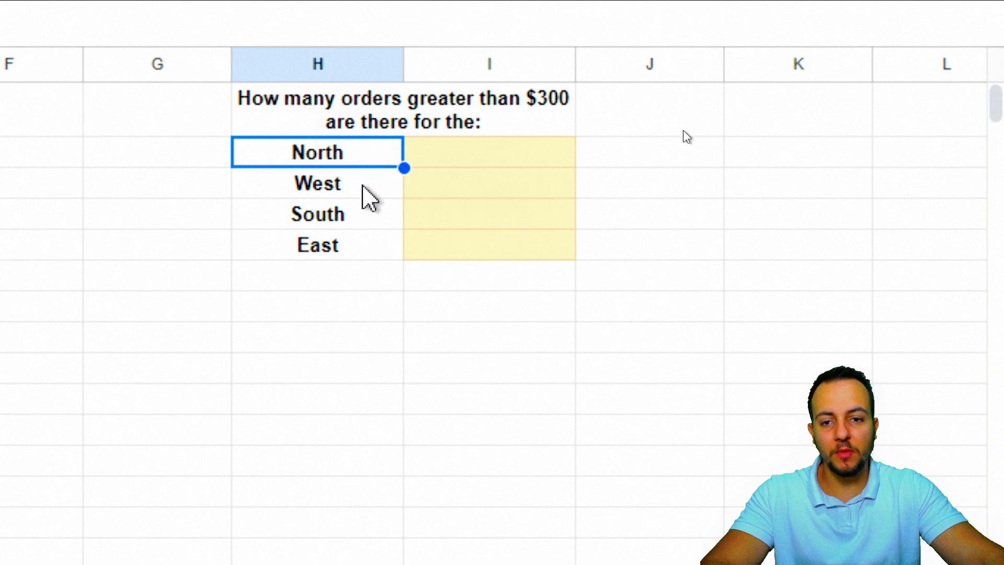
pyautogui.click(318, 214)
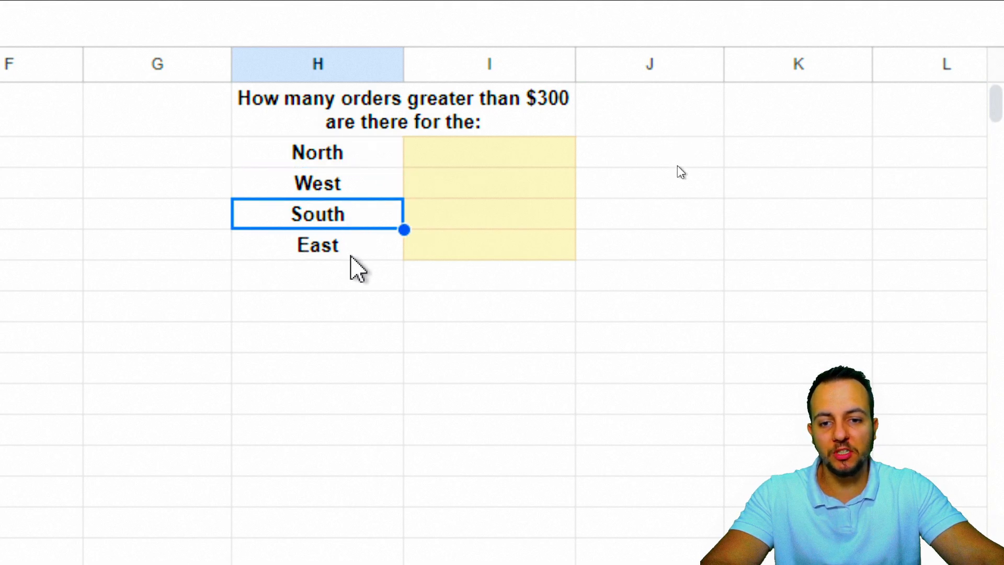
pyautogui.click(318, 245)
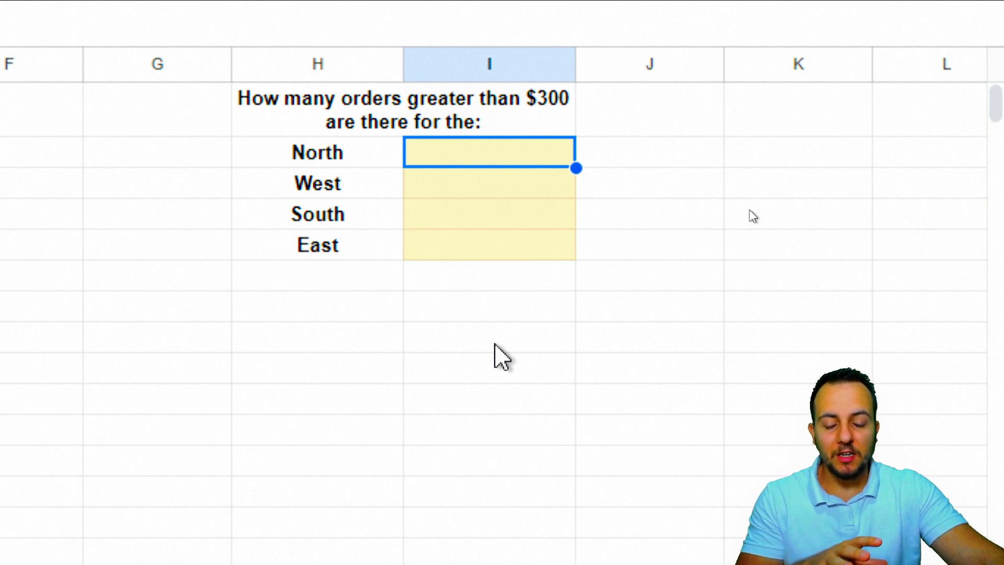
pyautogui.moveTo(384, 425)
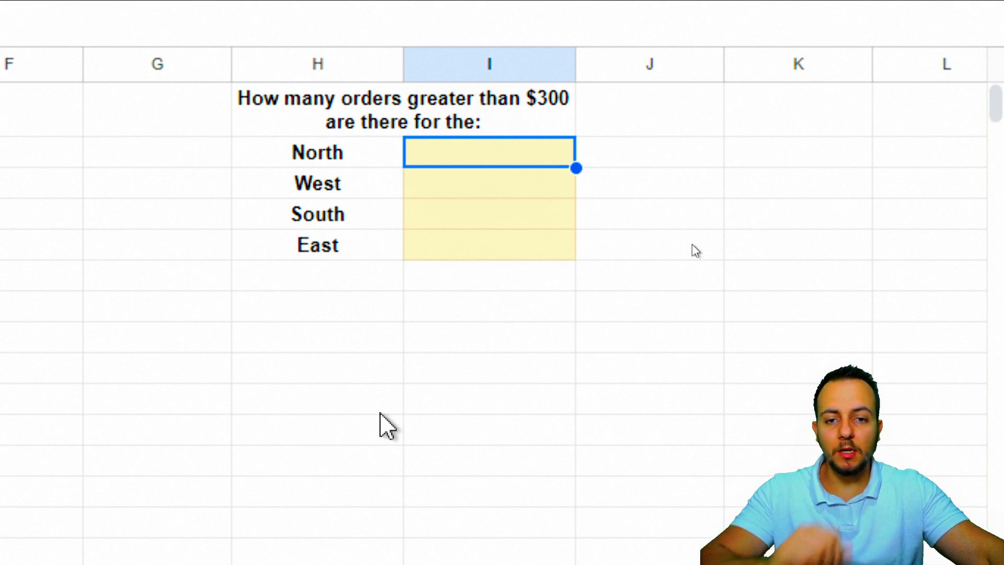
# Enter =countif in I2 to bring up the COUNTIF/COUNTIFS suggestions
pyautogui.write('=')
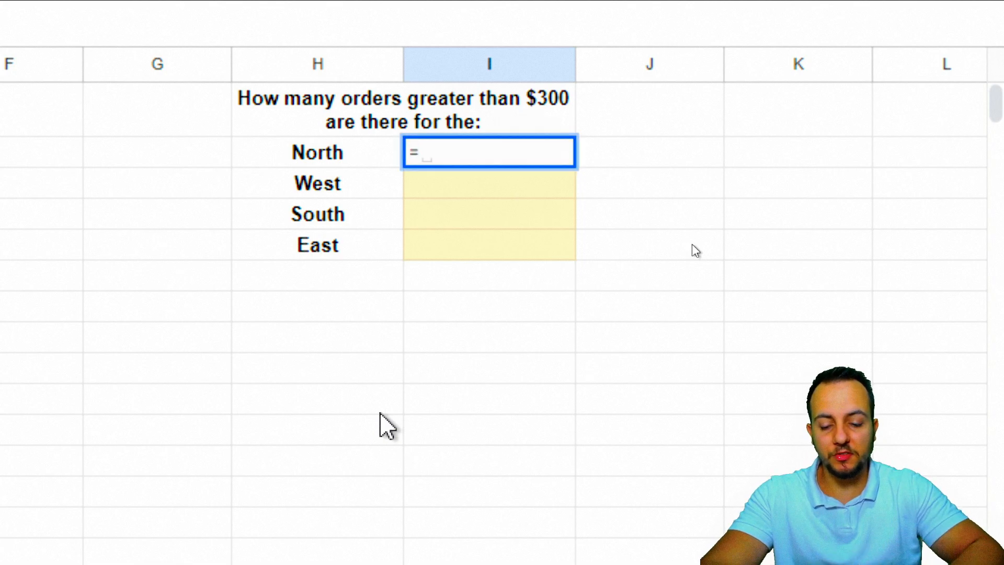
pyautogui.write('countif')
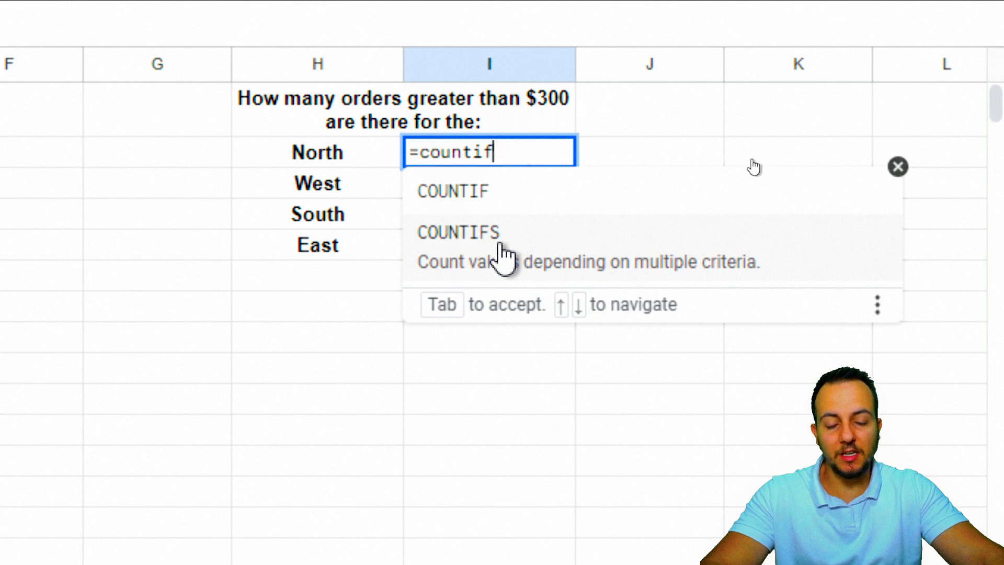
pyautogui.moveTo(506, 250)
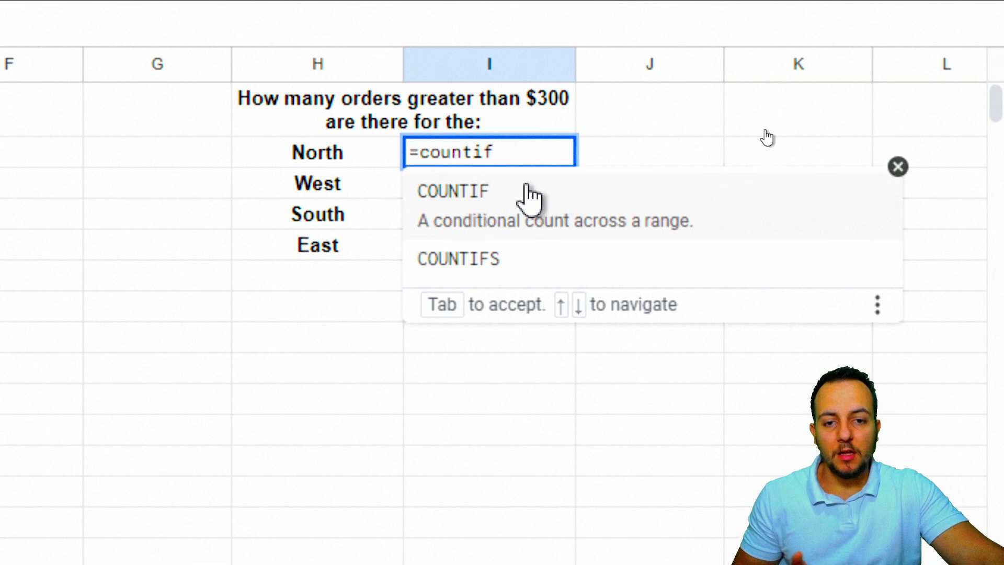
pyautogui.moveTo(544, 230)
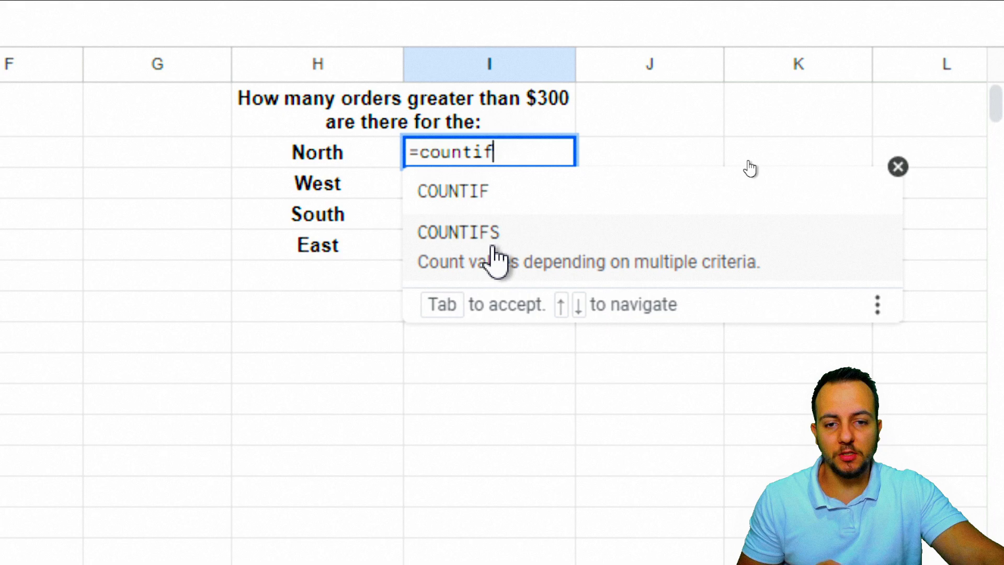
# Choose COUNTIFS so I2 reads =COUNTIFS( and bring the orders table back into view
pyautogui.click(457, 232)
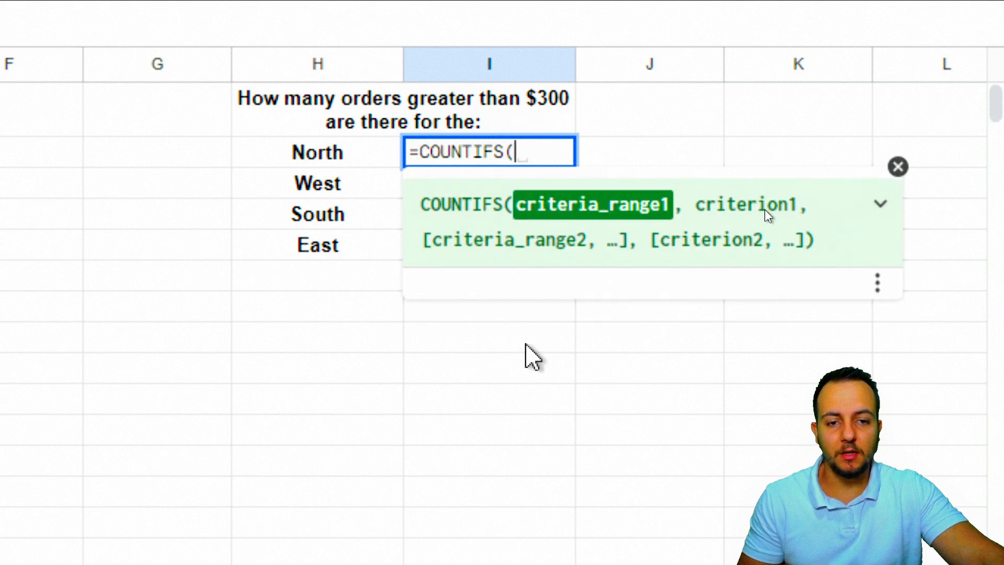
pyautogui.moveTo(719, 440)
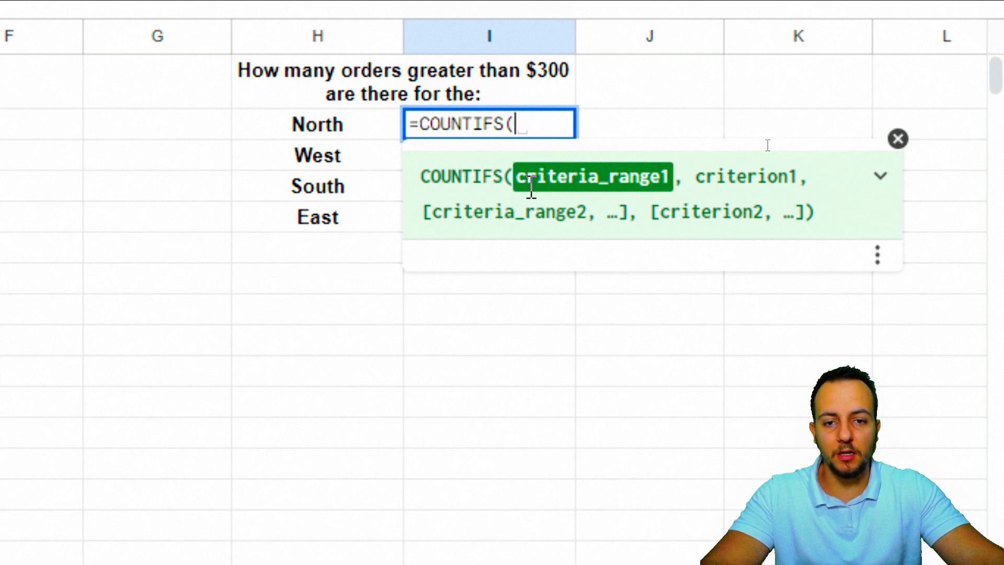
pyautogui.hscroll(-3)
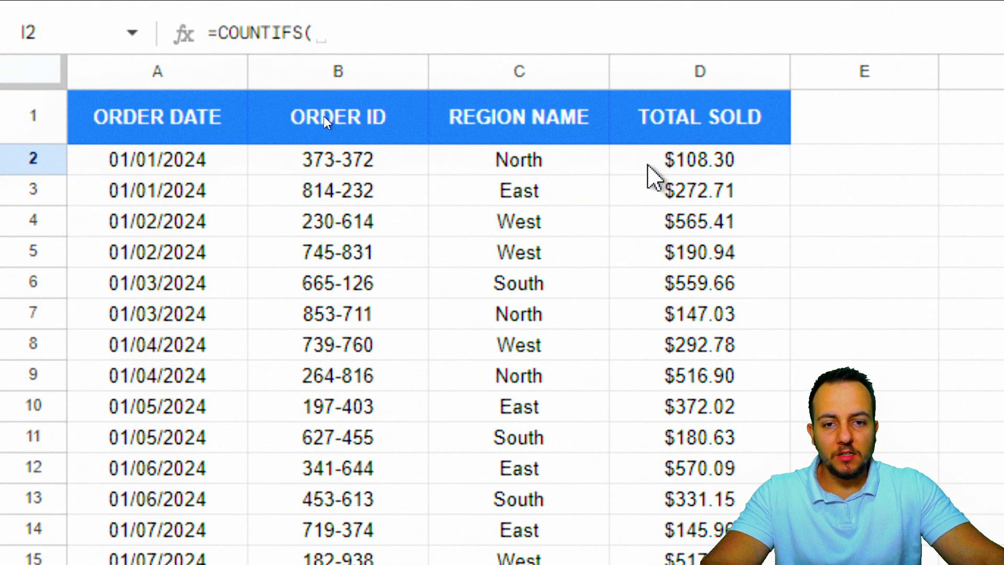
pyautogui.moveTo(519, 227)
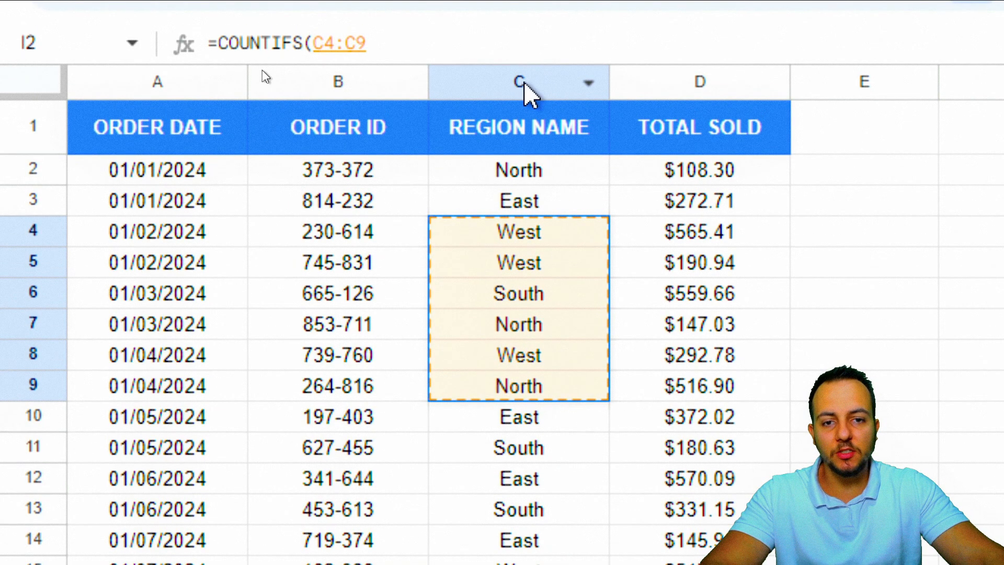
# Use the whole Region Name column C:C as the first criteria range
pyautogui.click(520, 81)
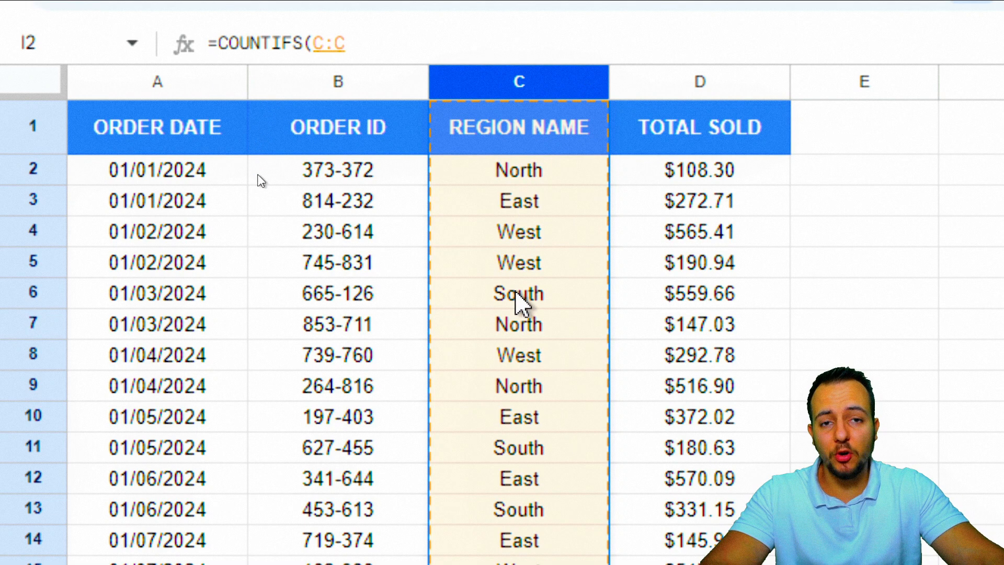
pyautogui.hscroll(3)
pyautogui.write(',')
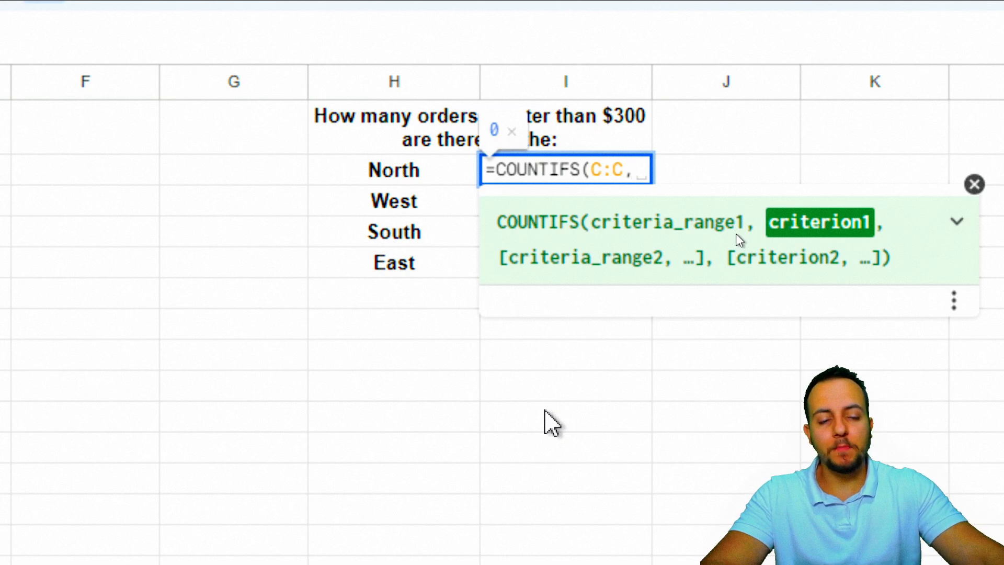
pyautogui.hscroll(3)
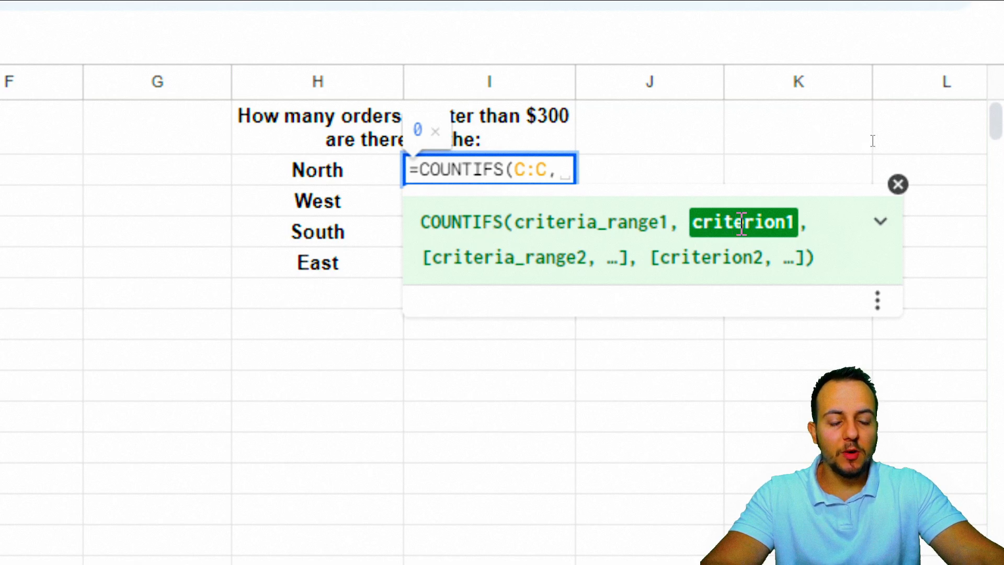
pyautogui.moveTo(715, 313)
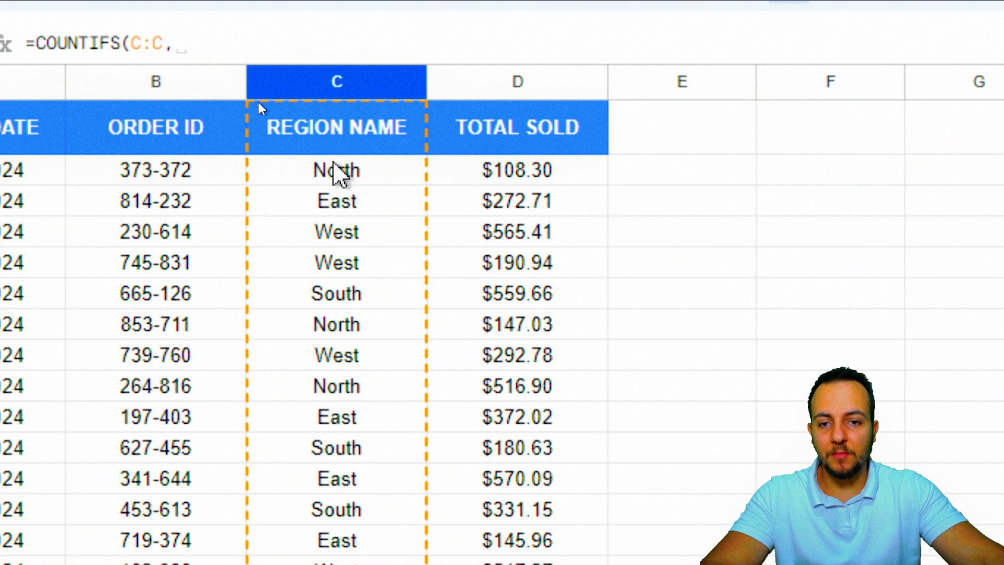
pyautogui.moveTo(355, 302)
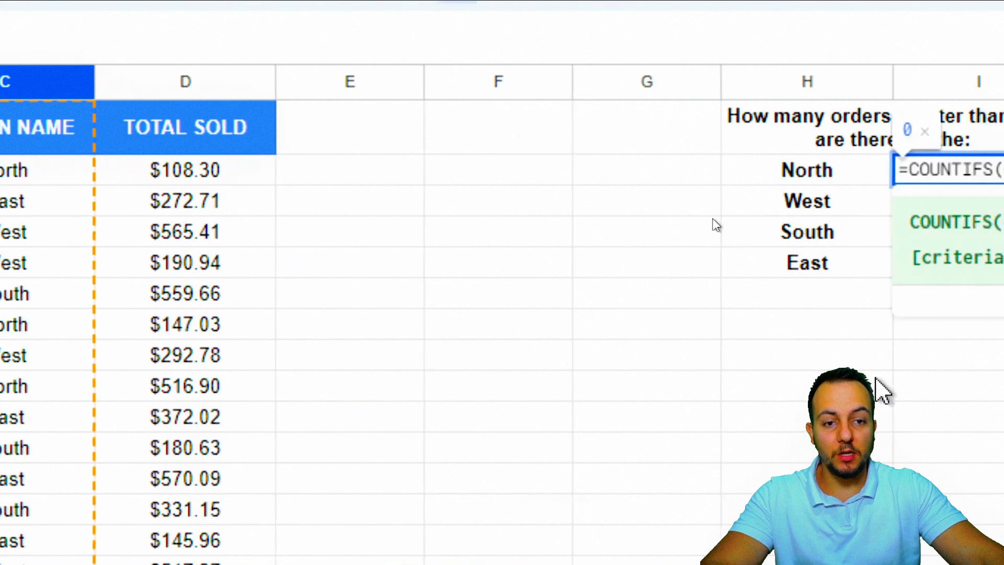
# Replace the hard-coded North criterion with cell H2 so the formula reads =COUNTIFS(C:C,H2,D:D,
pyautogui.write('C:C,')
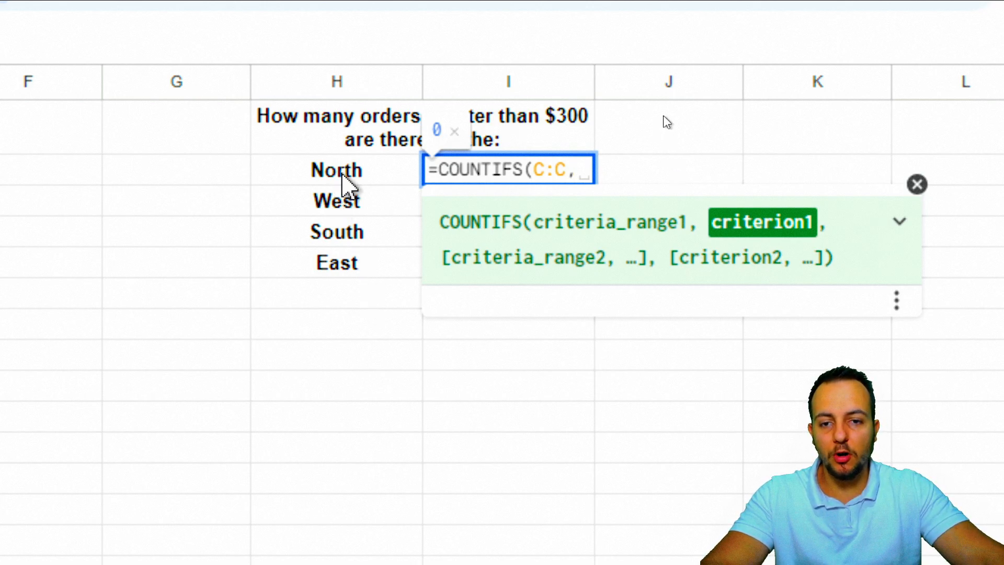
pyautogui.click(335, 171)
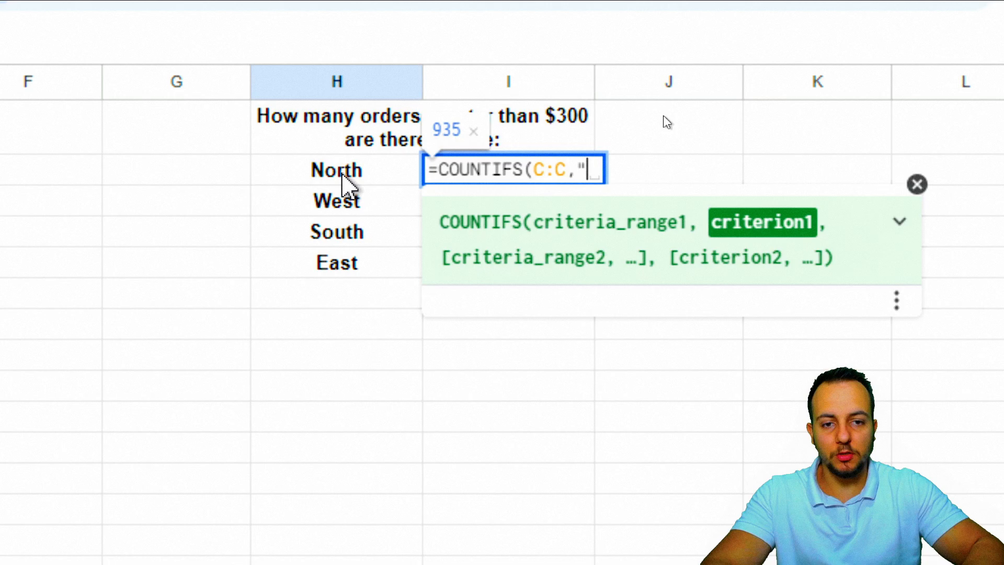
pyautogui.write('North"')
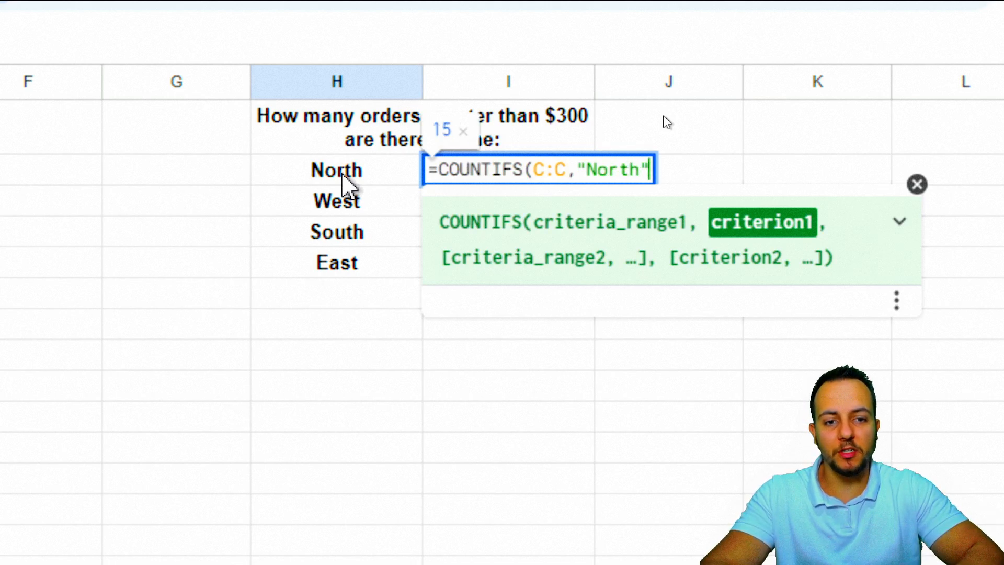
pyautogui.press('BackSpace')
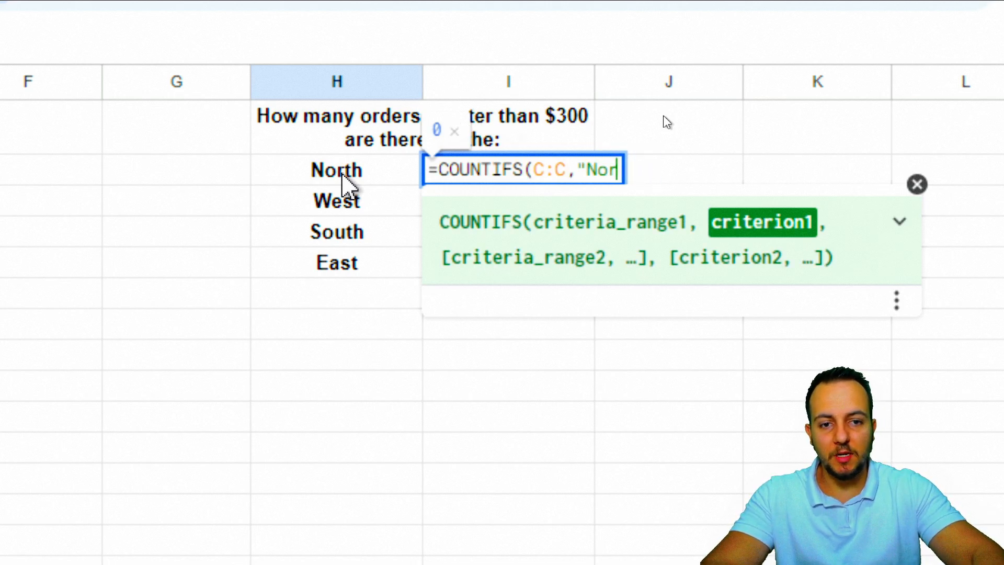
pyautogui.press('backspace')
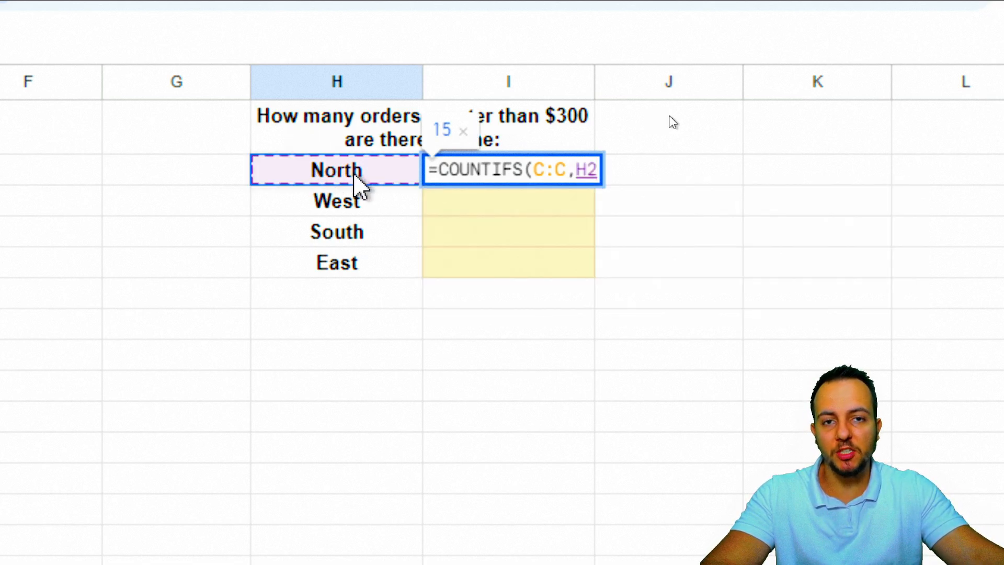
pyautogui.write(',D:D')
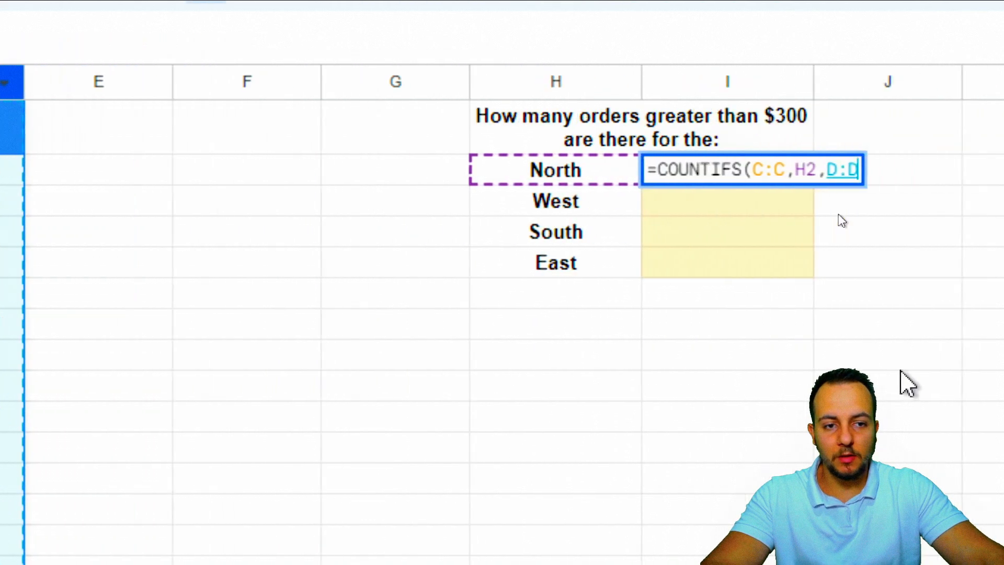
# Add the ">300" criterion on Total Sold and finish the formula, returning 8 for North
pyautogui.write(',')
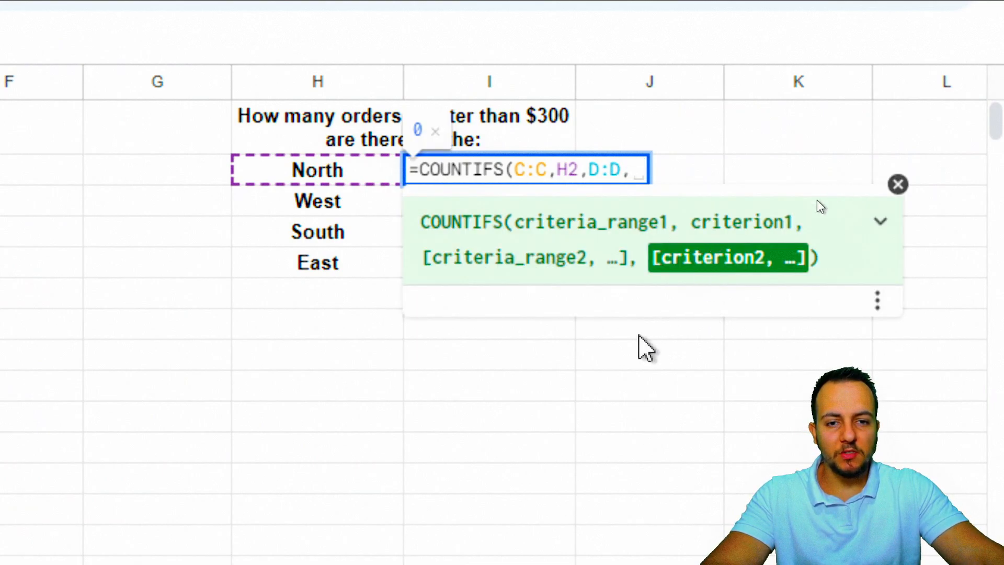
pyautogui.moveTo(579, 394)
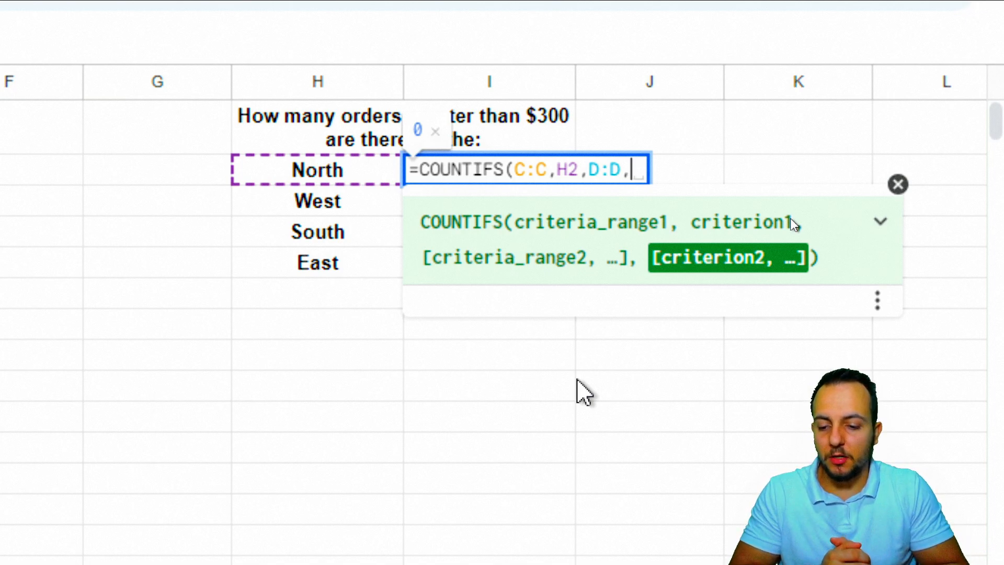
pyautogui.write('"')
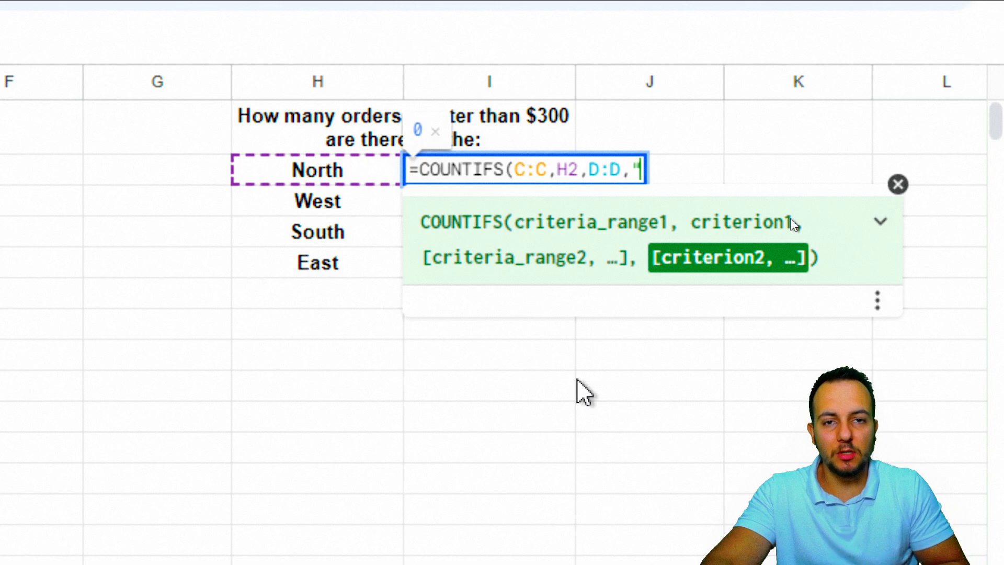
pyautogui.write('>')
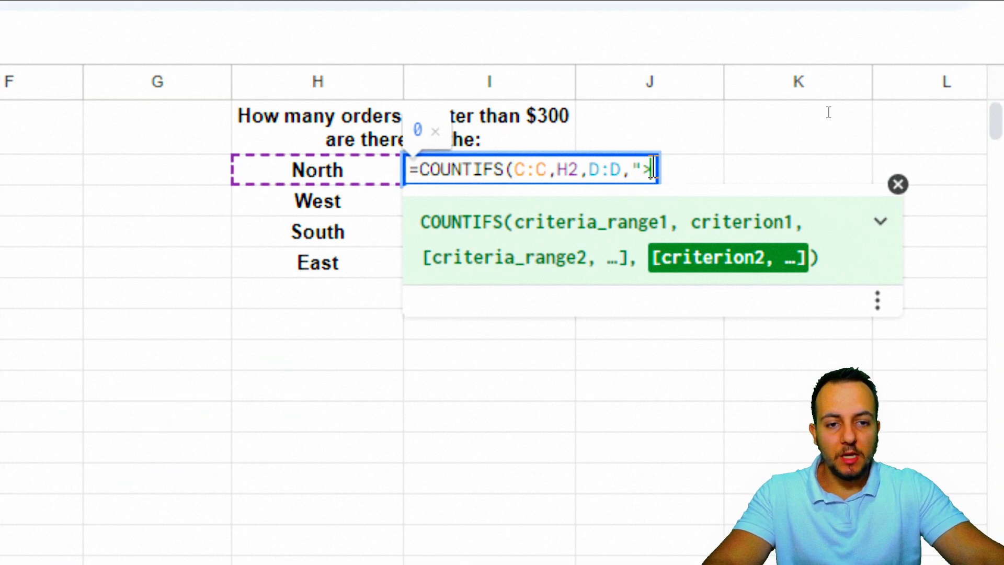
pyautogui.write('300')
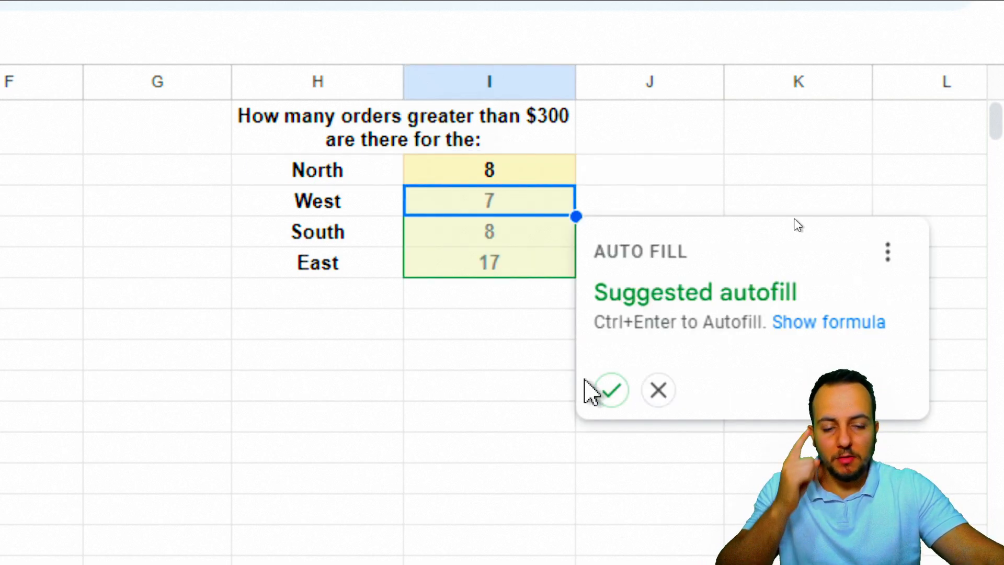
# Dismiss the suggested autofill, keeping only North's count of 8
pyautogui.scroll(-3)
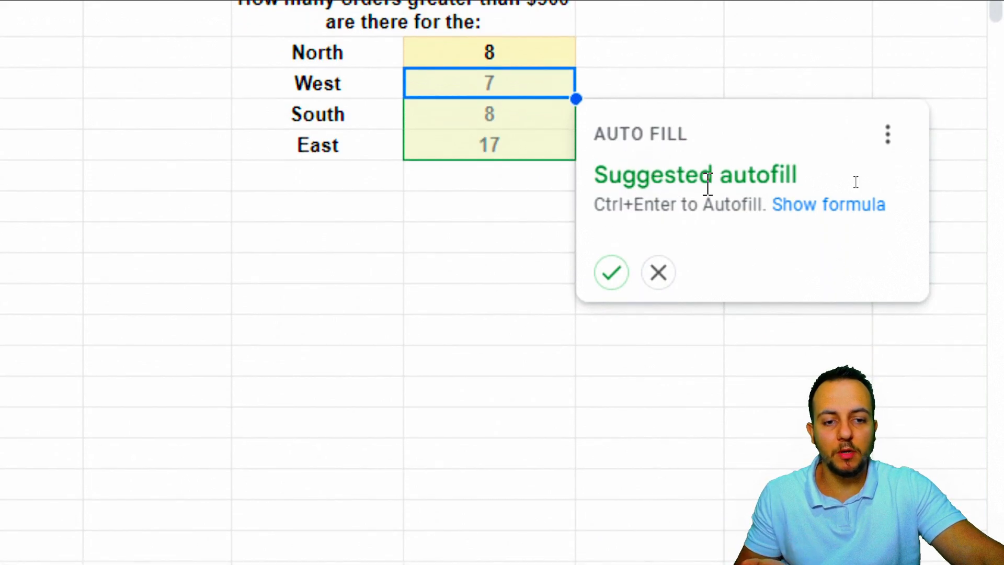
pyautogui.click(657, 272)
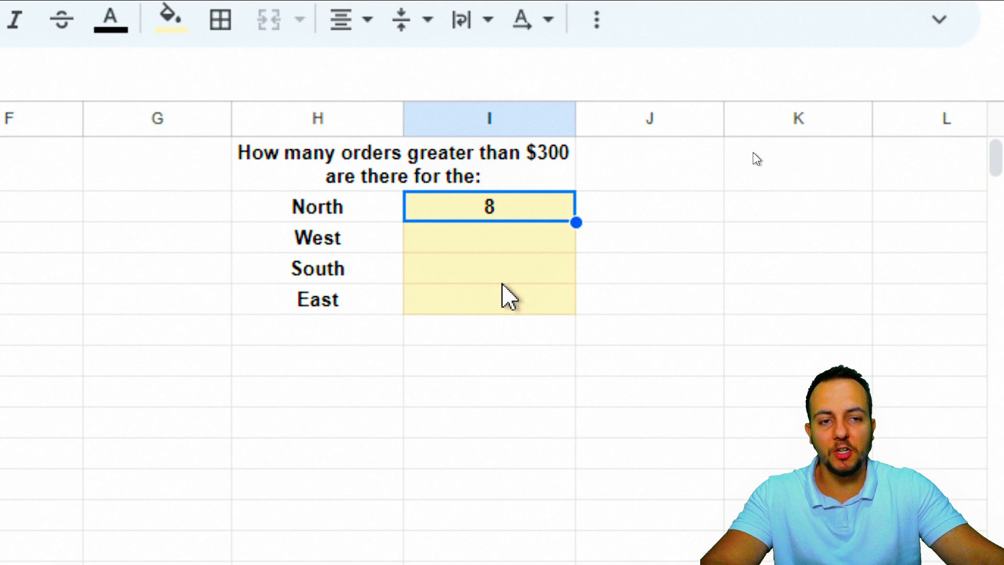
# Fill the COUNTIFS formula down to I3:I5, giving 7, 8 and 17 for West, South and East
pyautogui.click(488, 237)
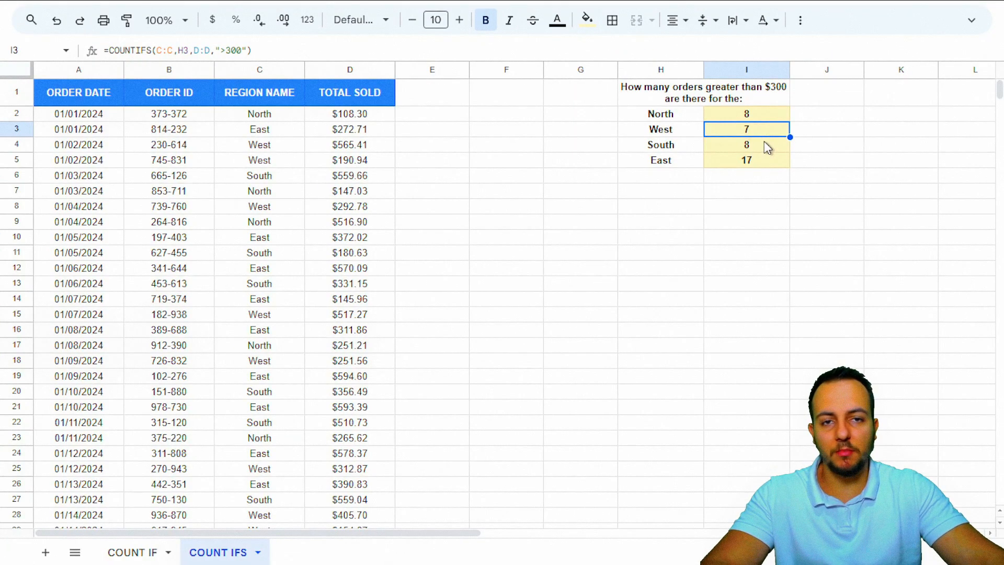
pyautogui.click(506, 268)
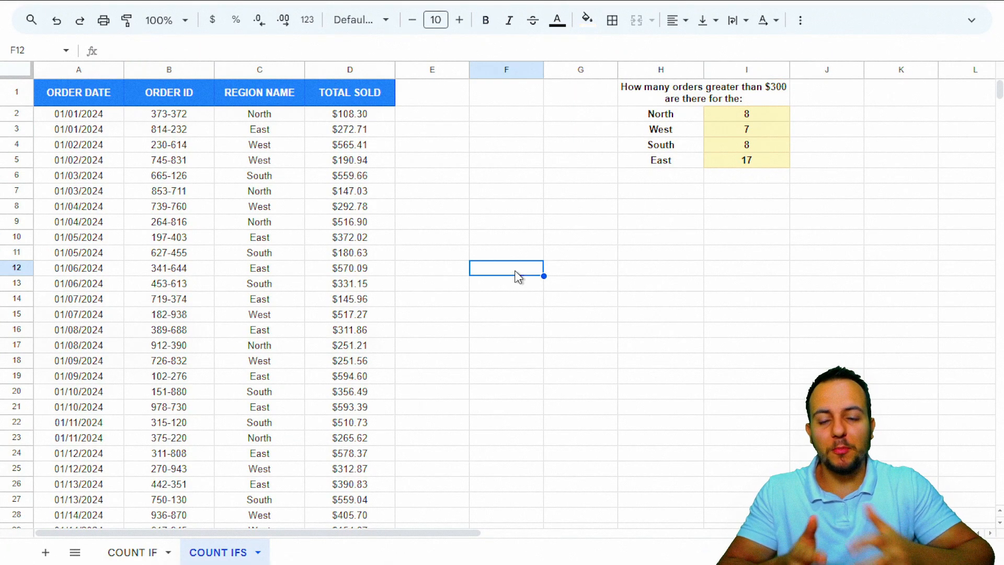